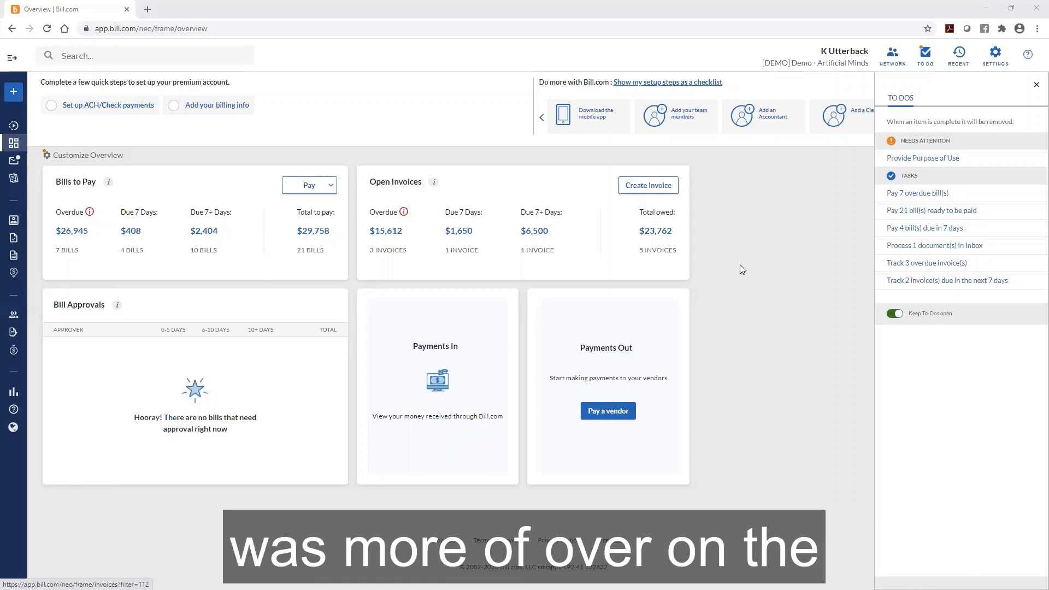
pyautogui.moveTo(120, 342)
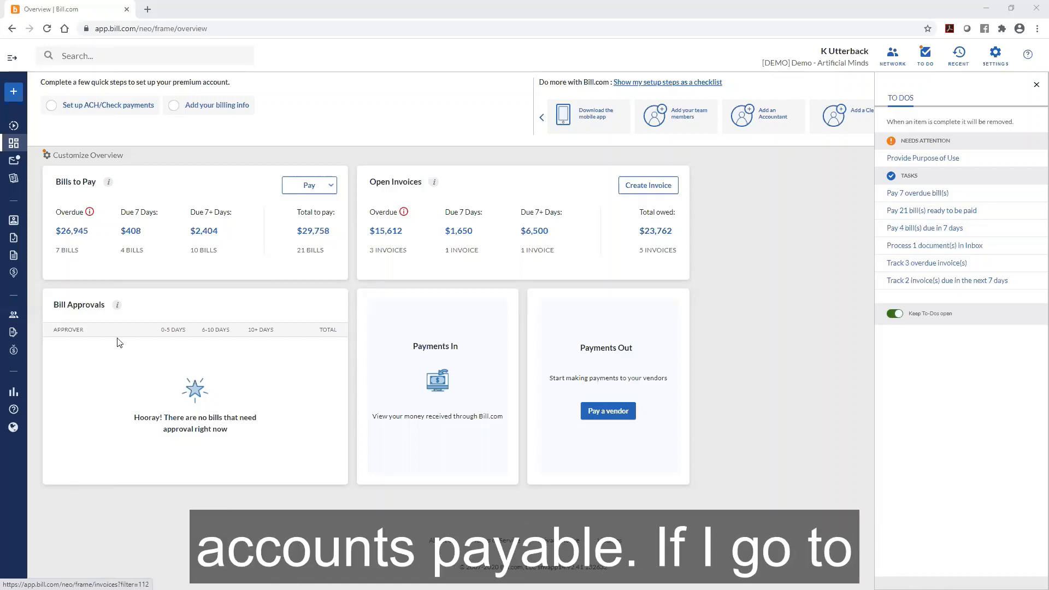
# Step: Expand the navigation menu and reveal the Invoices submenu under Receivables
pyautogui.click(13, 57)
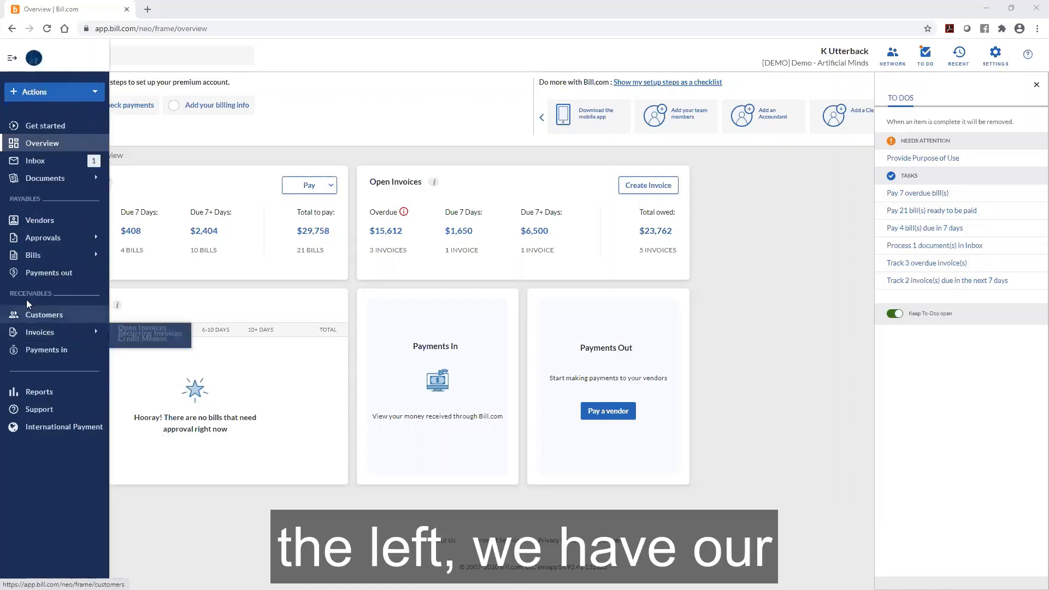
pyautogui.click(39, 332)
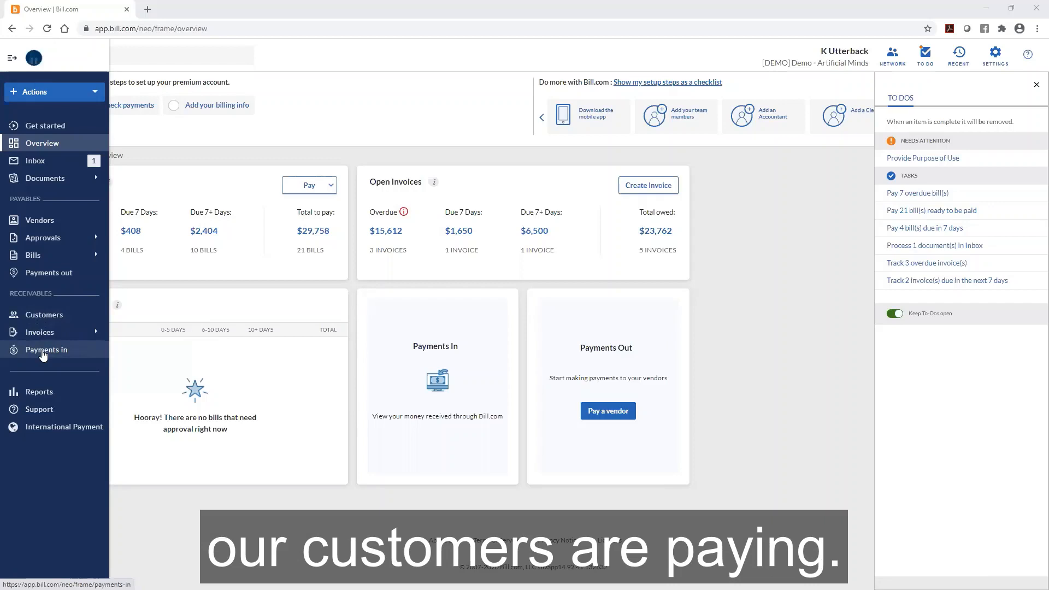
pyautogui.click(40, 332)
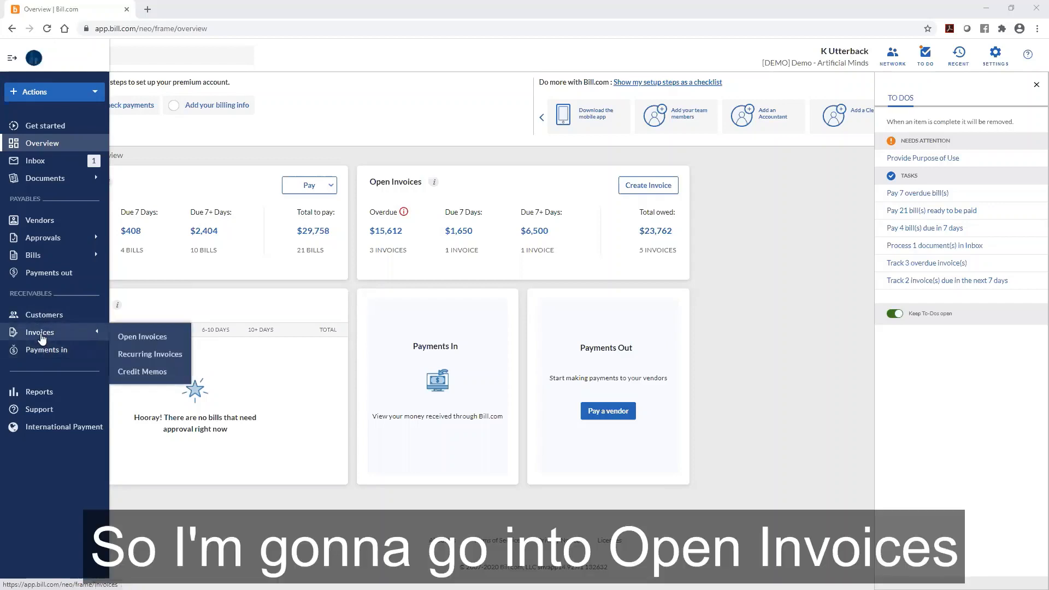
# Step: Load the Open Invoices list of five unpaid invoices and select the first invoice
pyautogui.click(142, 336)
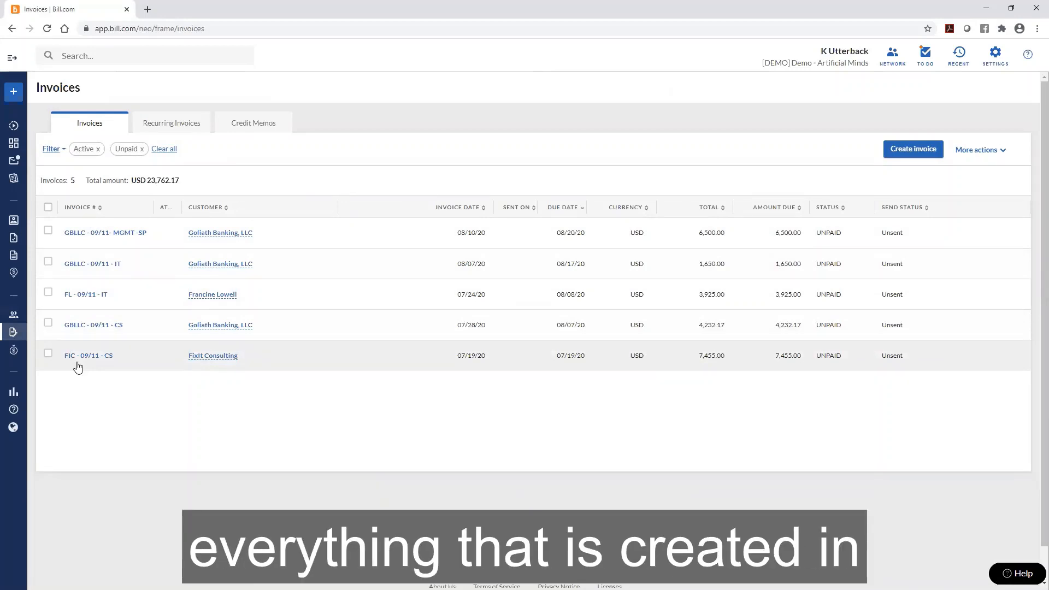
pyautogui.moveTo(118, 344)
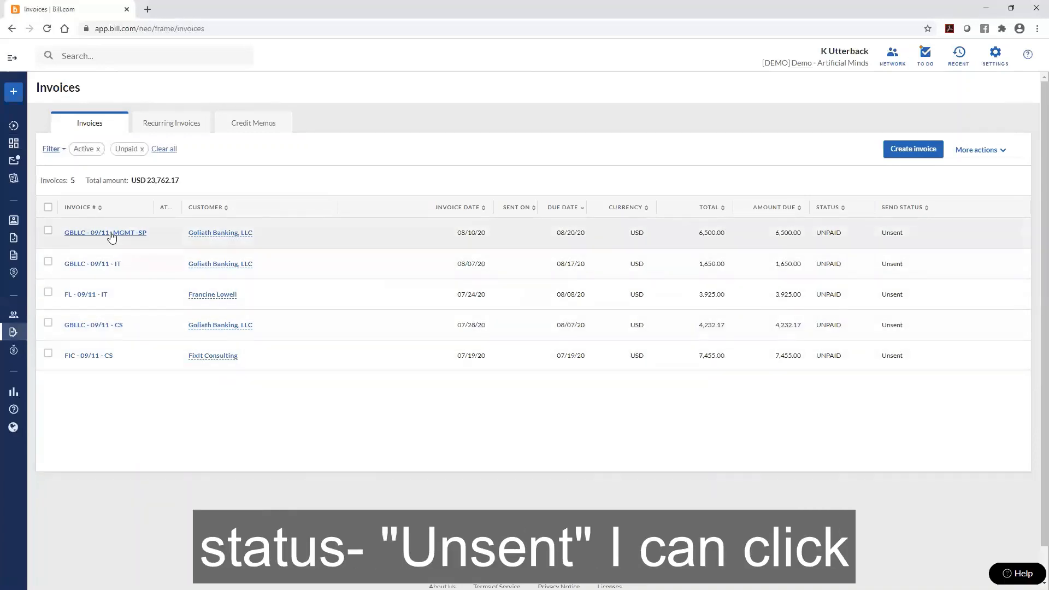
pyautogui.click(104, 233)
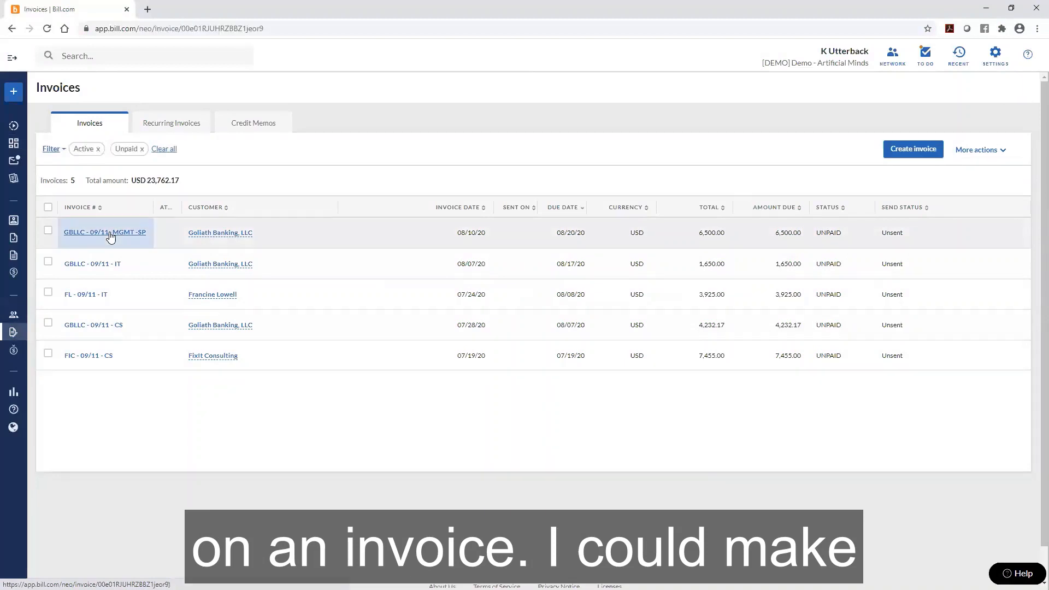
# Step: View the USD 6,500 draft invoice GBLLC - 09/11- MGMT -SP for Goliath Banking, then close it
pyautogui.click(105, 232)
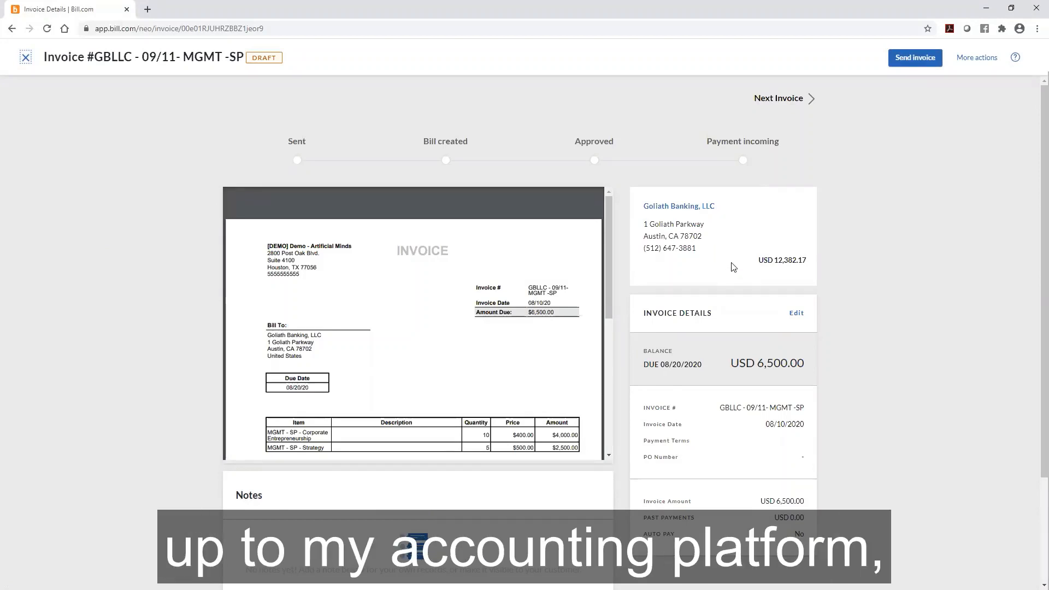
pyautogui.moveTo(926, 63)
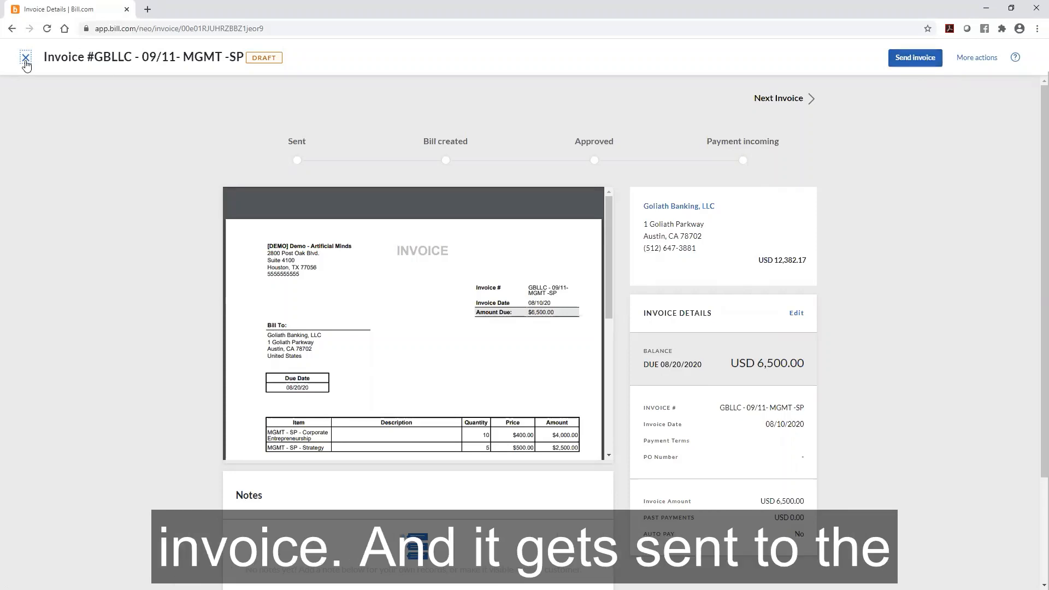
pyautogui.click(24, 58)
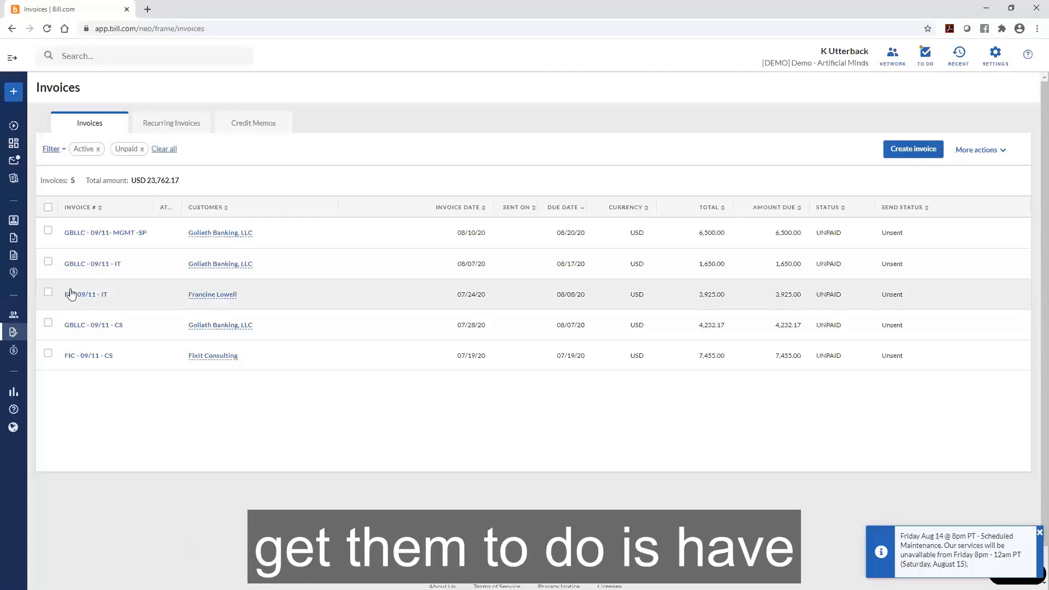
# Step: Go to the customer records, landing on Goliath Banking, LLC with its USD 12,382.17 balance
pyautogui.click(18, 57)
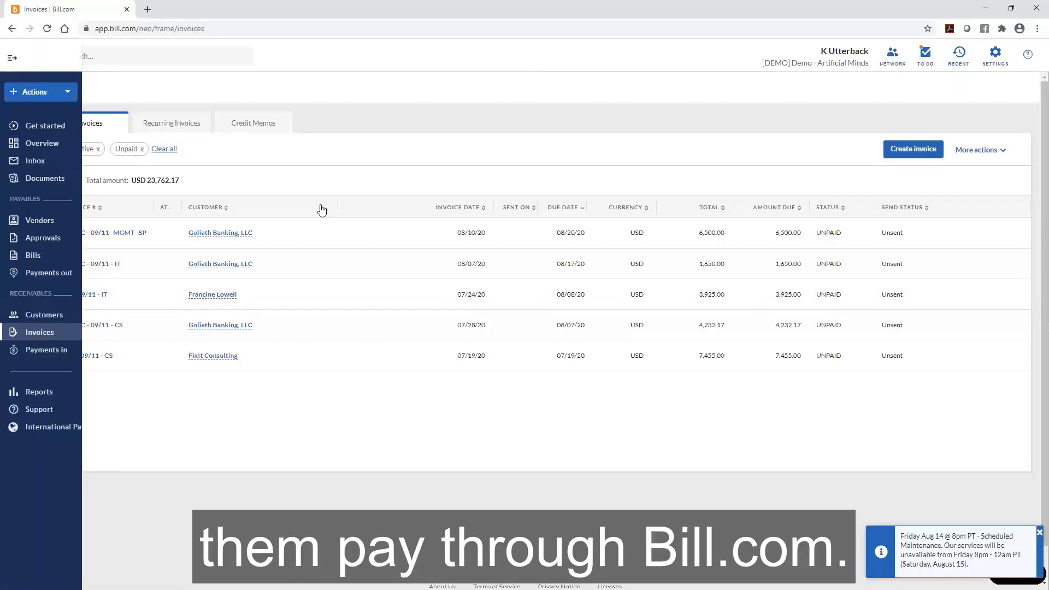
pyautogui.click(221, 233)
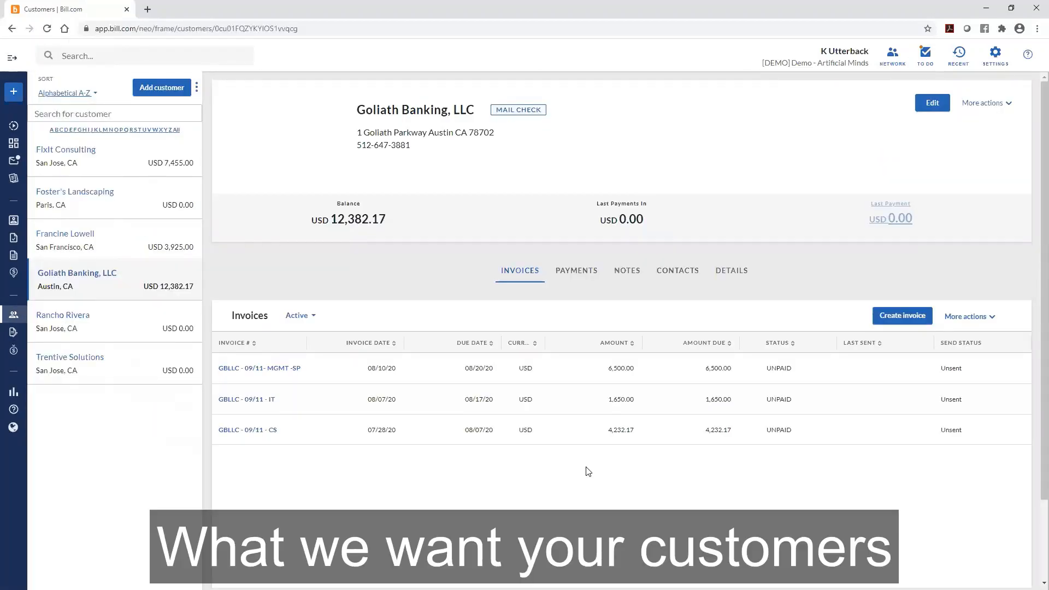
pyautogui.moveTo(684, 453)
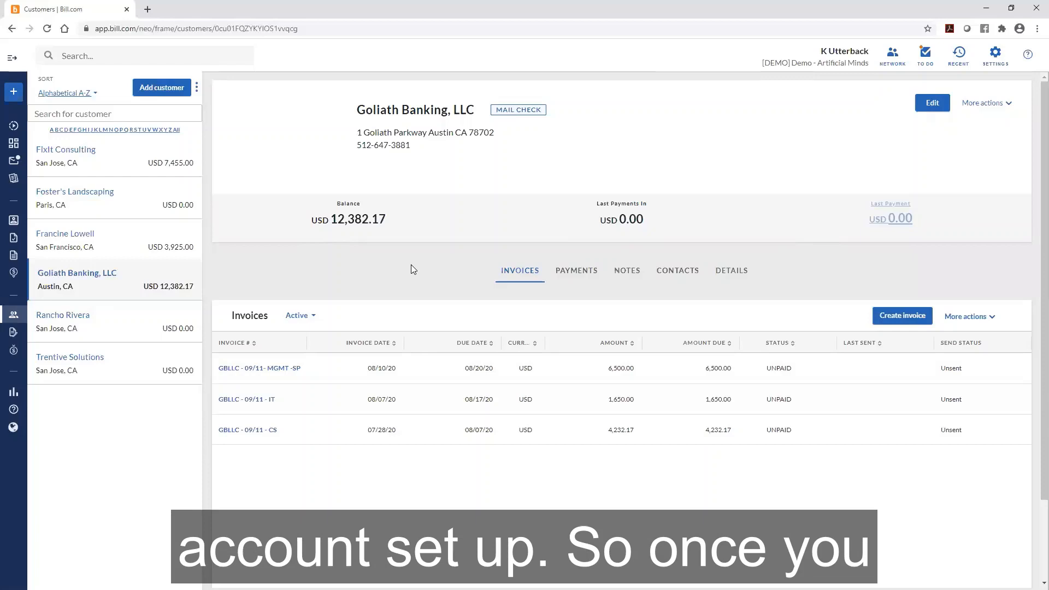
pyautogui.moveTo(406, 244)
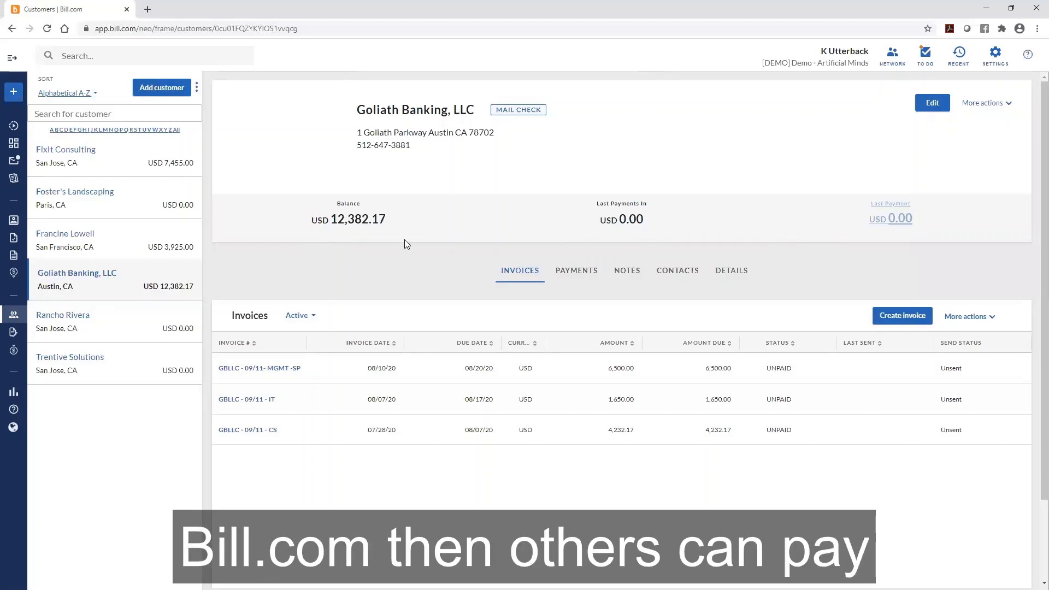
pyautogui.moveTo(293, 291)
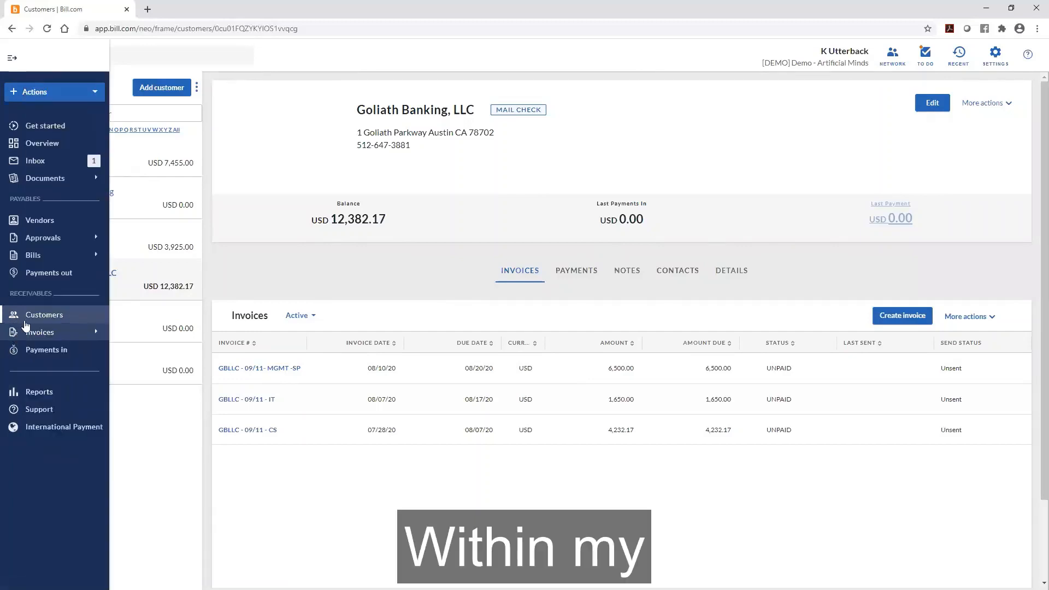
# Step: Start a blank new invoice from the open invoices list, review the form, then discard it
pyautogui.click(39, 332)
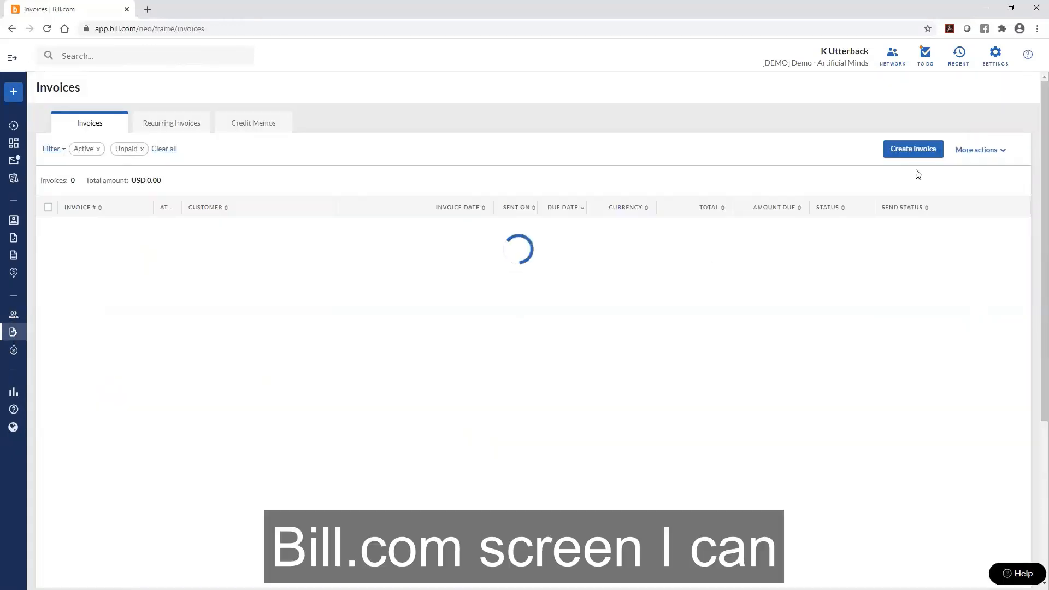
pyautogui.click(912, 149)
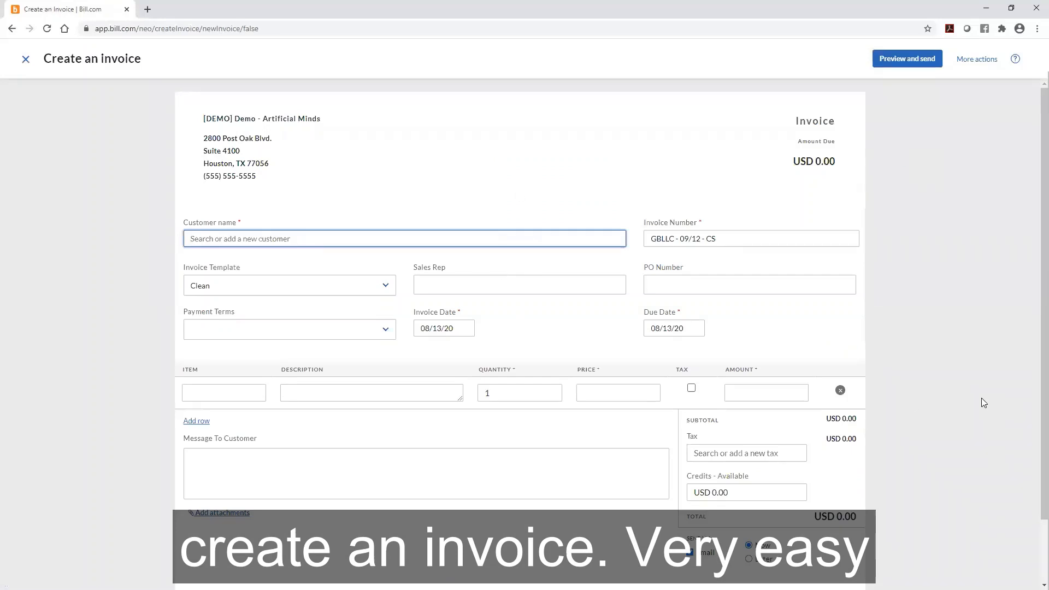
pyautogui.scroll(-3)
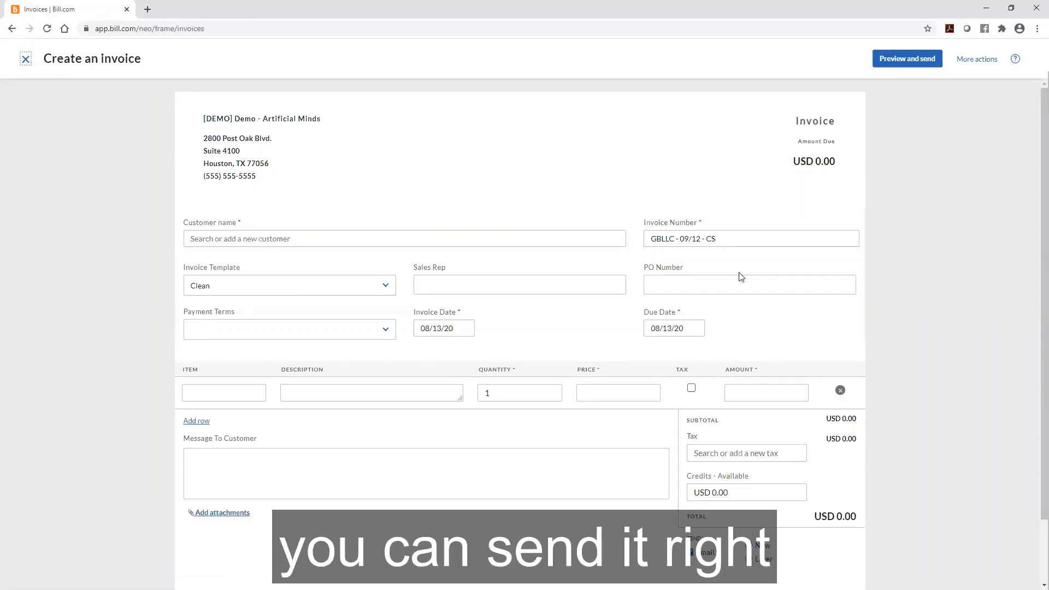
pyautogui.click(22, 58)
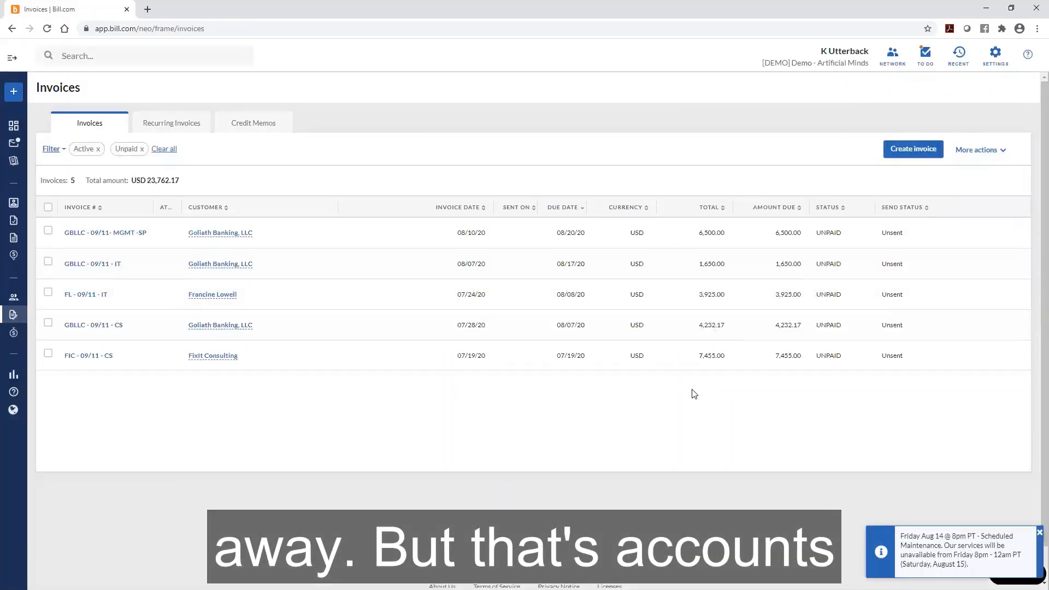
pyautogui.moveTo(513, 415)
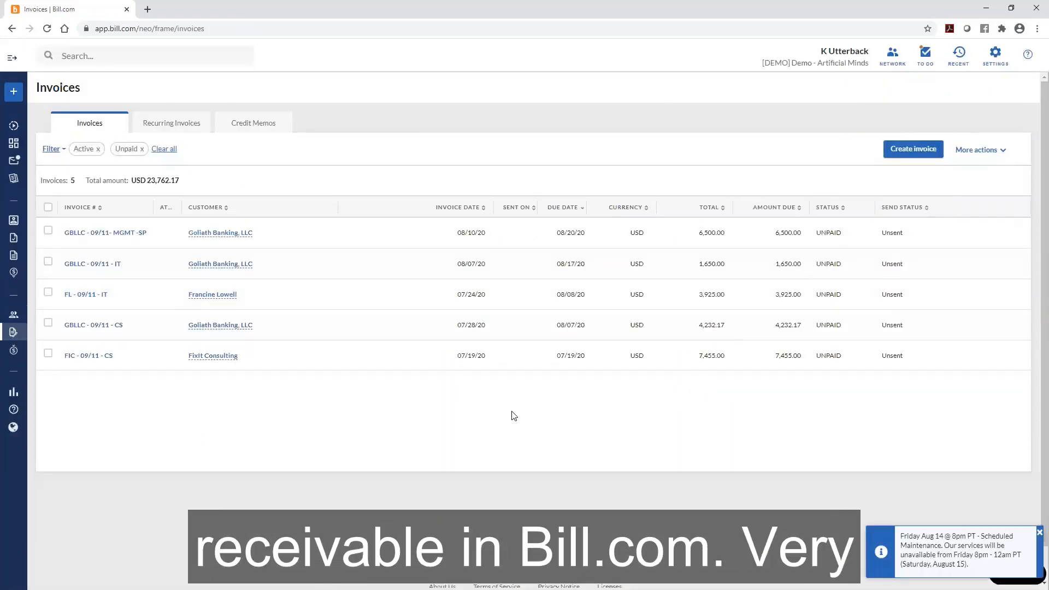